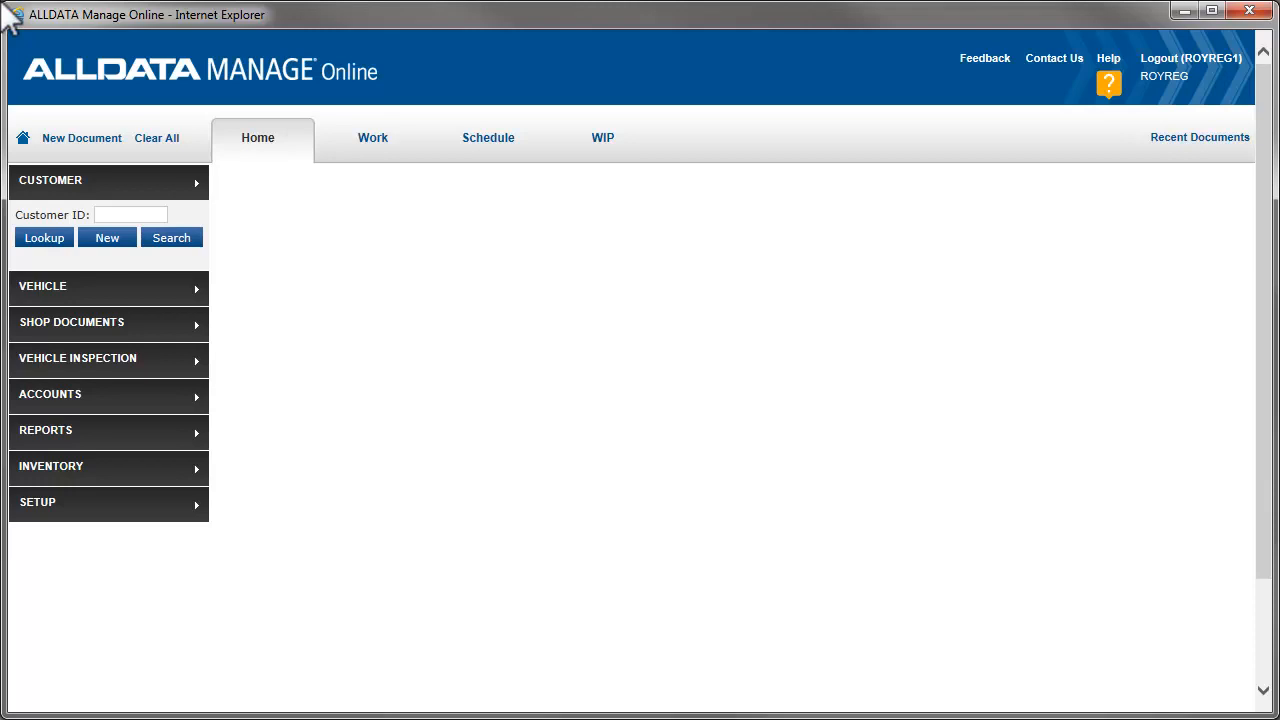
{"action": "mouse_move", "coordinate": [22, 22]}
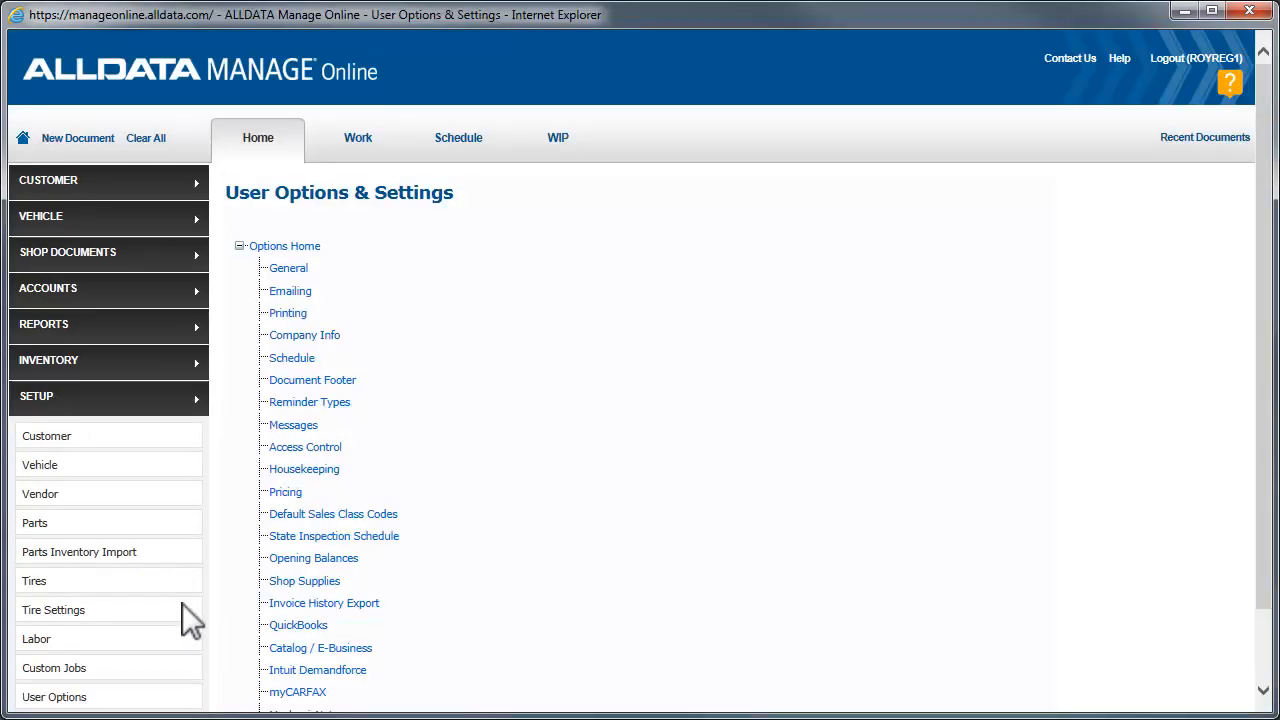
Step: Enable the Florida print options and Repair Order Authorization on repair orders and invoices, then save
{"action": "left_click", "coordinate": [288, 313]}
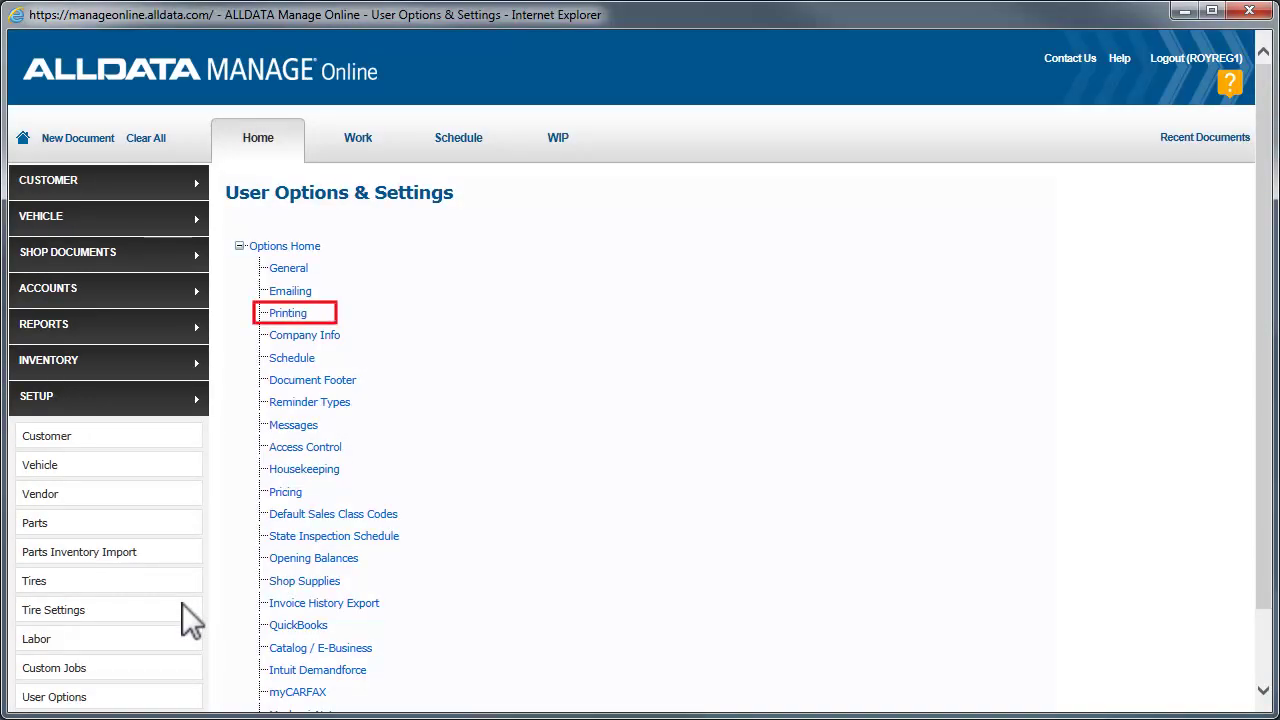
{"action": "left_click", "coordinate": [288, 312]}
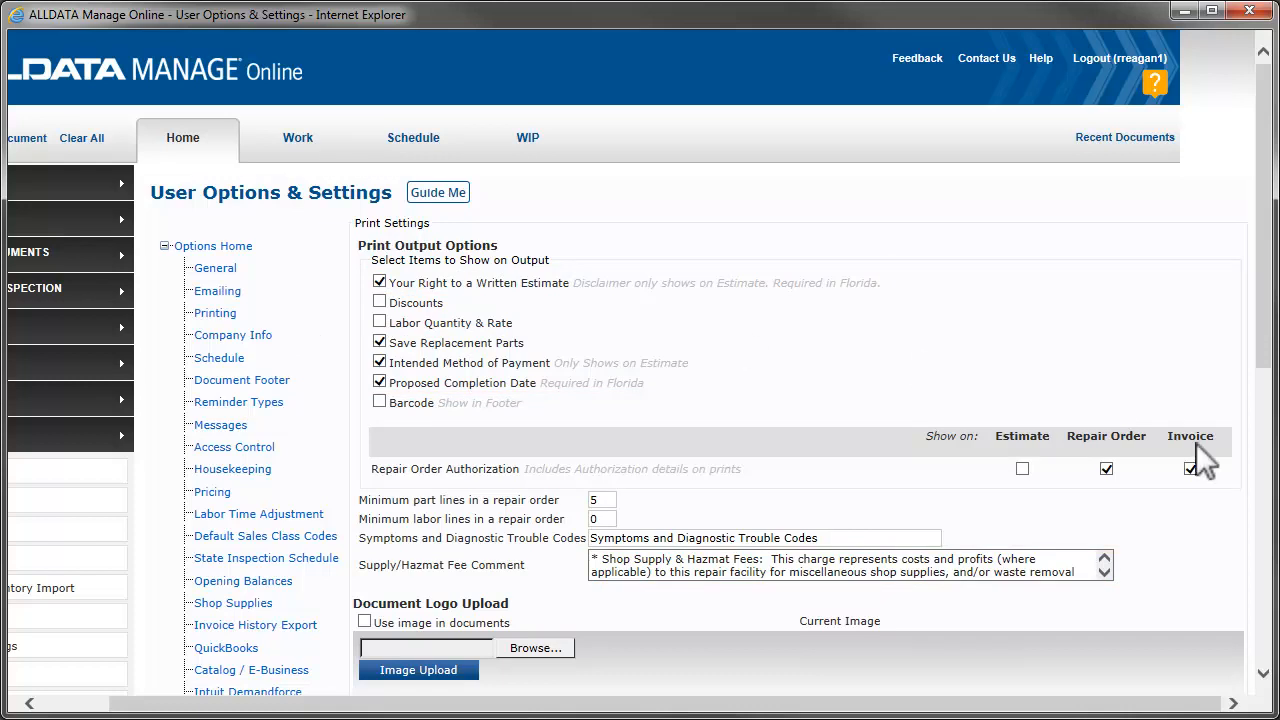
{"action": "scroll", "scroll_direction": "down", "scroll_amount": 3}
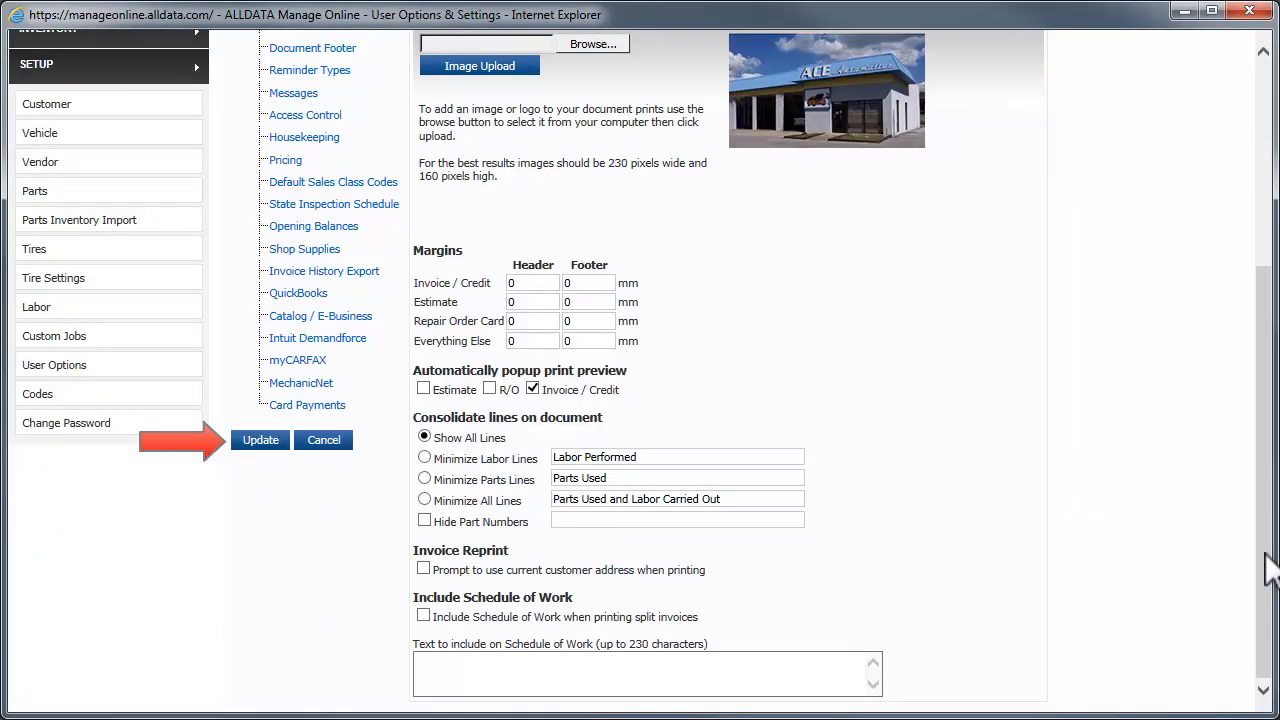
{"action": "left_click", "coordinate": [260, 440]}
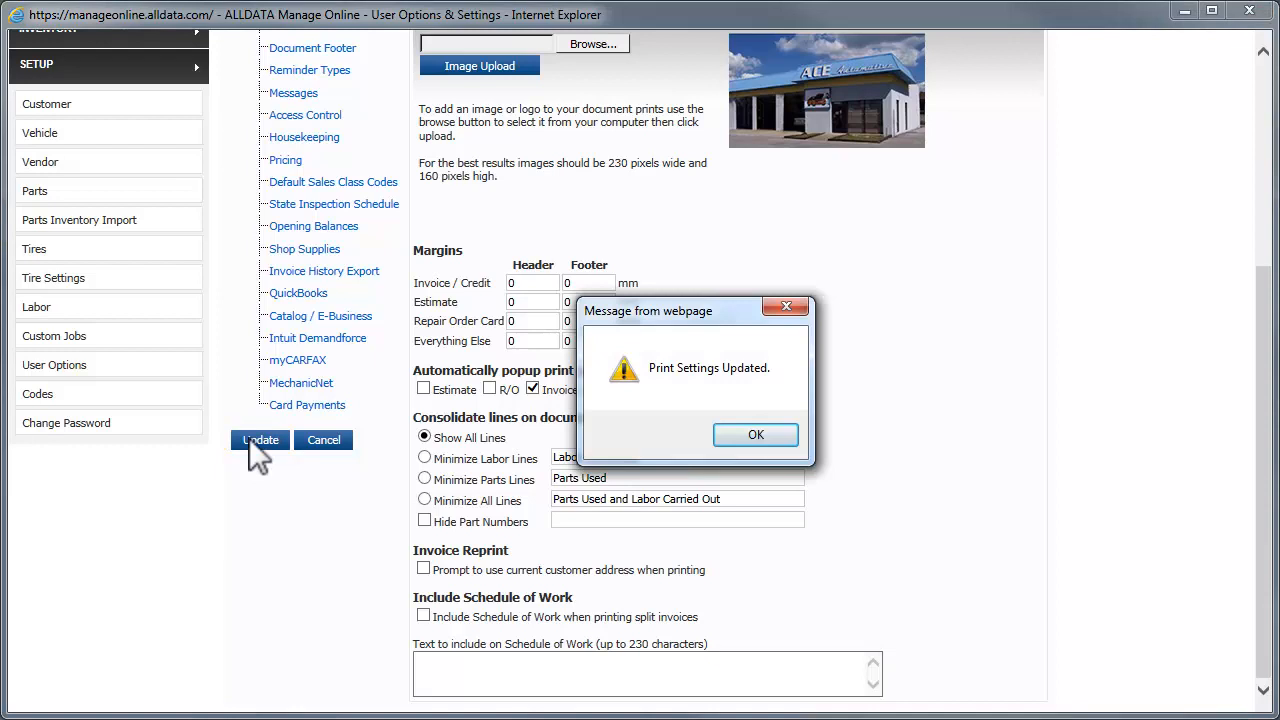
{"action": "left_click", "coordinate": [755, 434]}
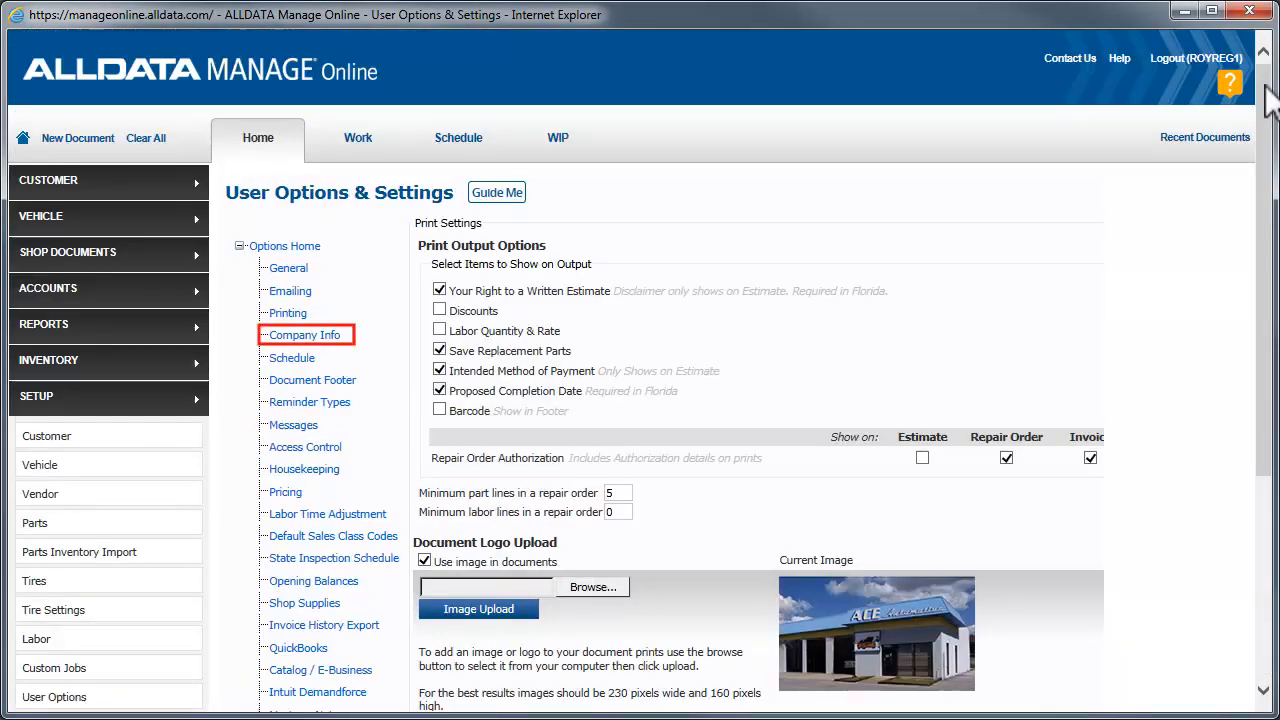
Step: Enter FLORIDA#MV000002 as License 1 in Company Info and save it
{"action": "left_click", "coordinate": [304, 335]}
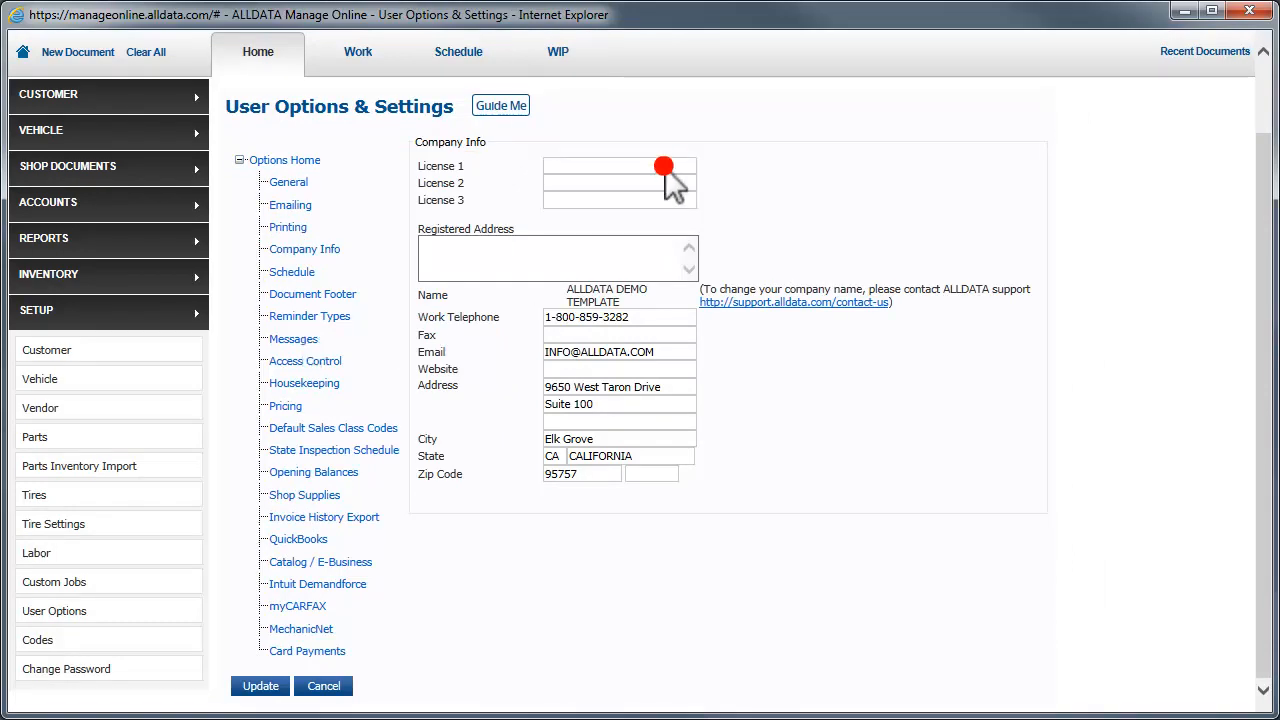
{"action": "type", "text": "FLORIDA#MV000002"}
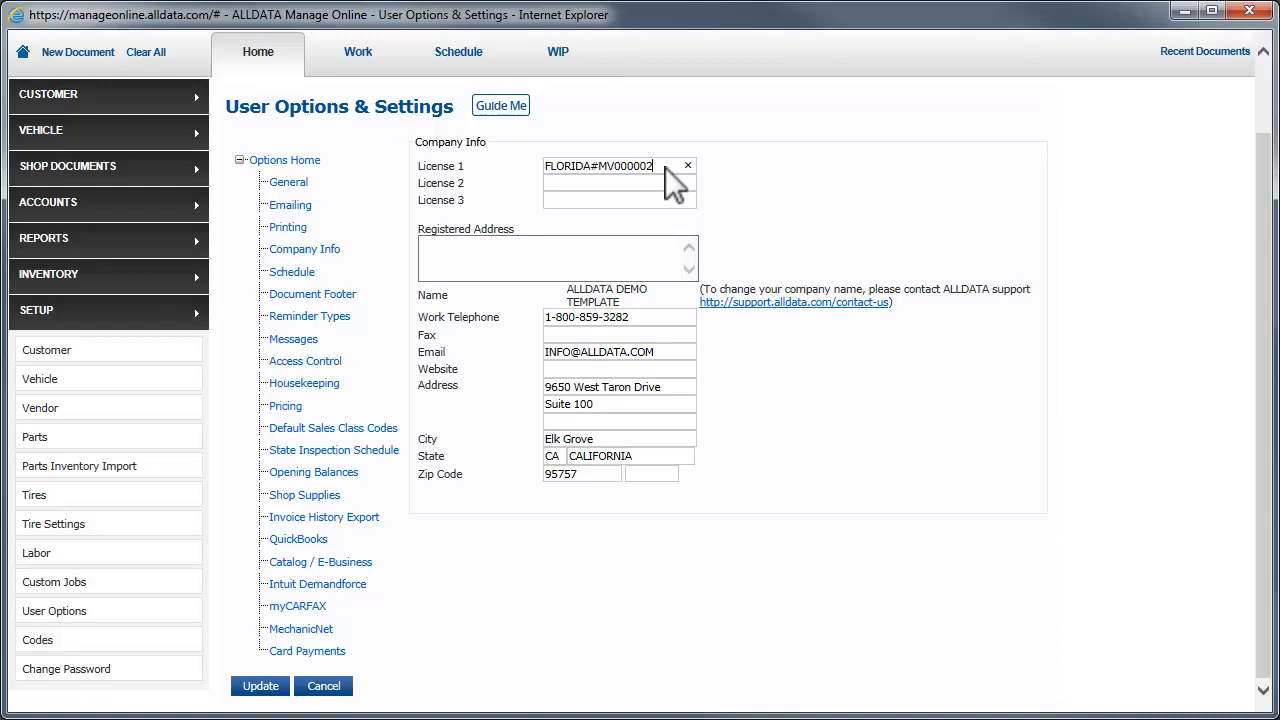
{"action": "left_click", "coordinate": [260, 686]}
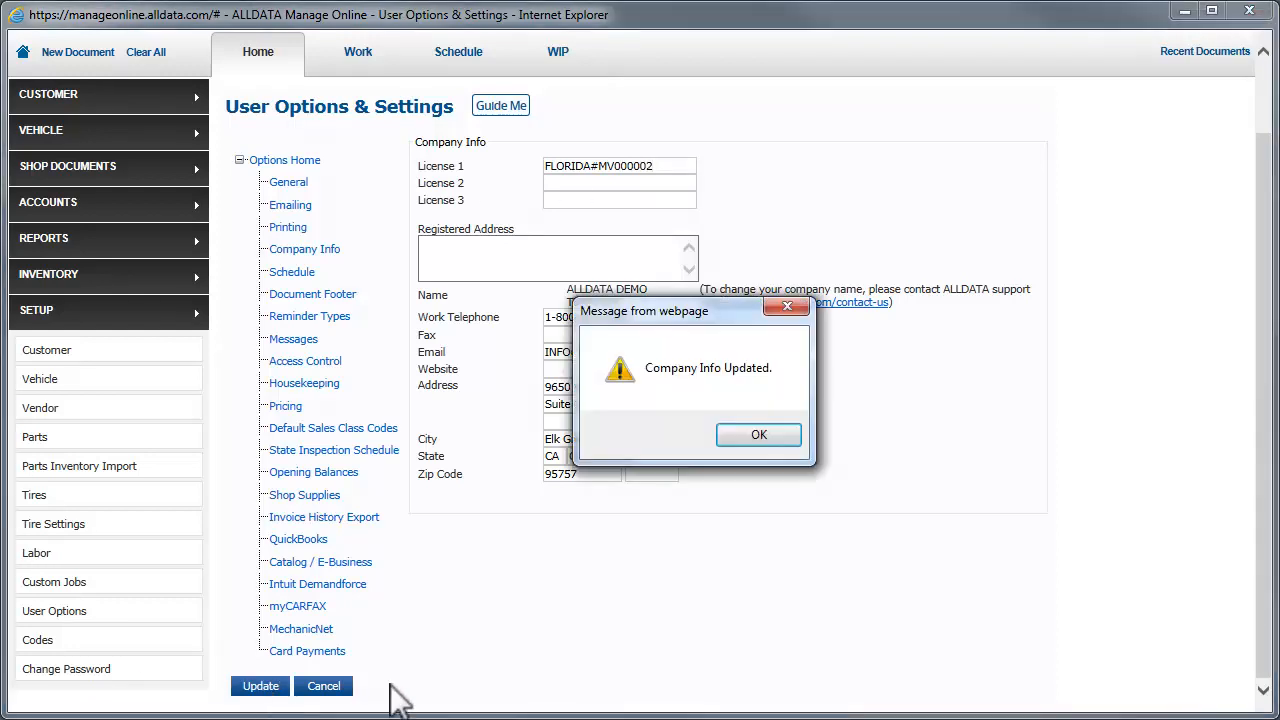
{"action": "left_click", "coordinate": [758, 434]}
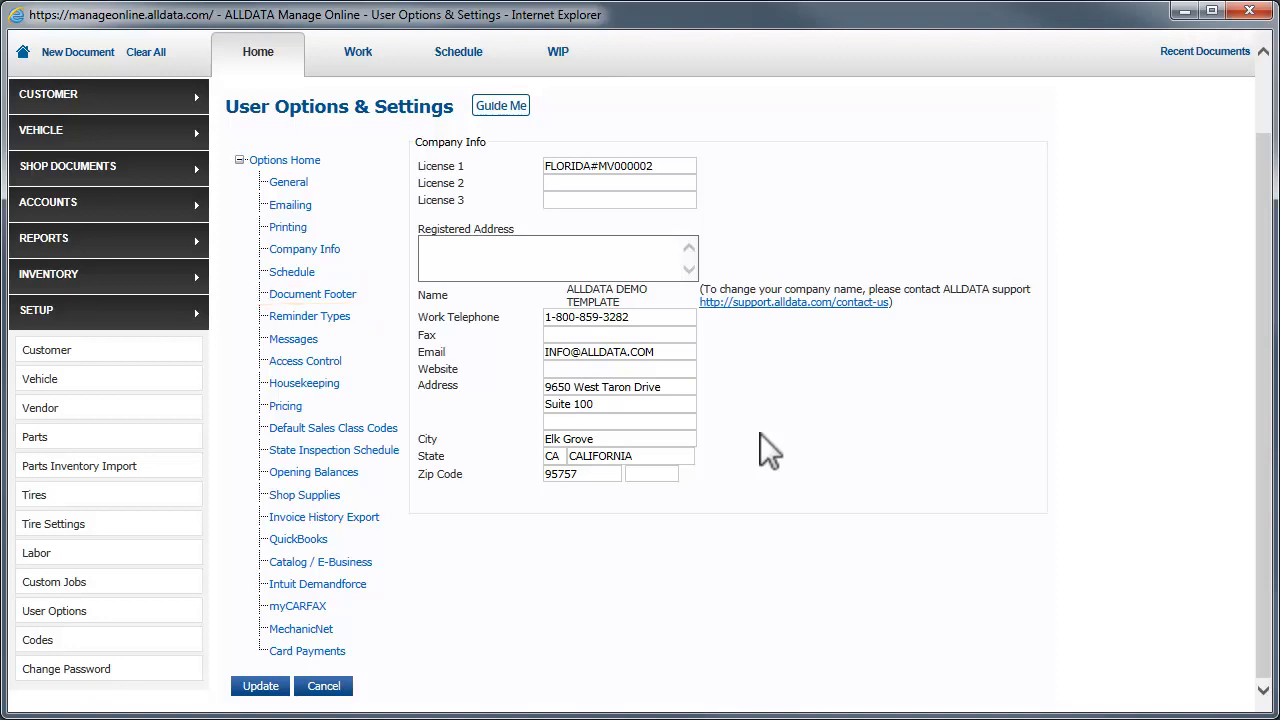
Step: Open Schedule Settings from the Options Home tree
{"action": "left_click", "coordinate": [312, 293]}
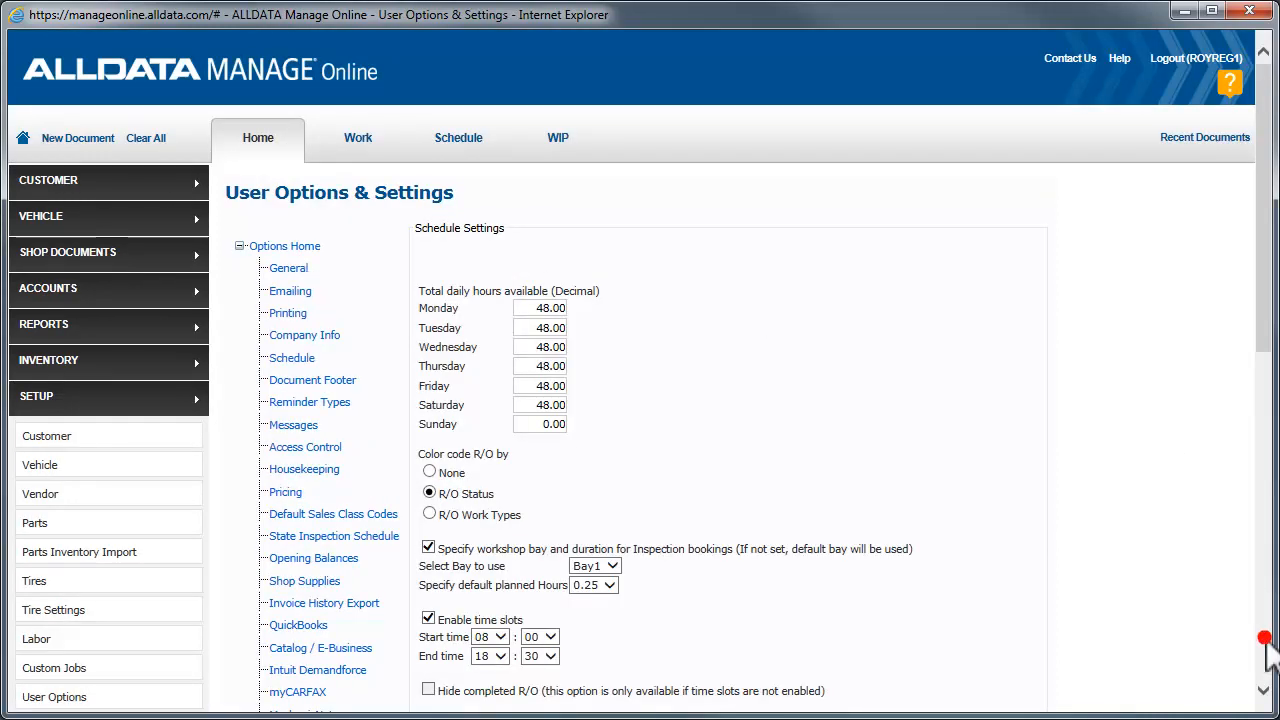
Step: Review the daily hours, bay and time slot schedule settings and save them
{"action": "scroll", "scroll_direction": "down", "scroll_amount": 3}
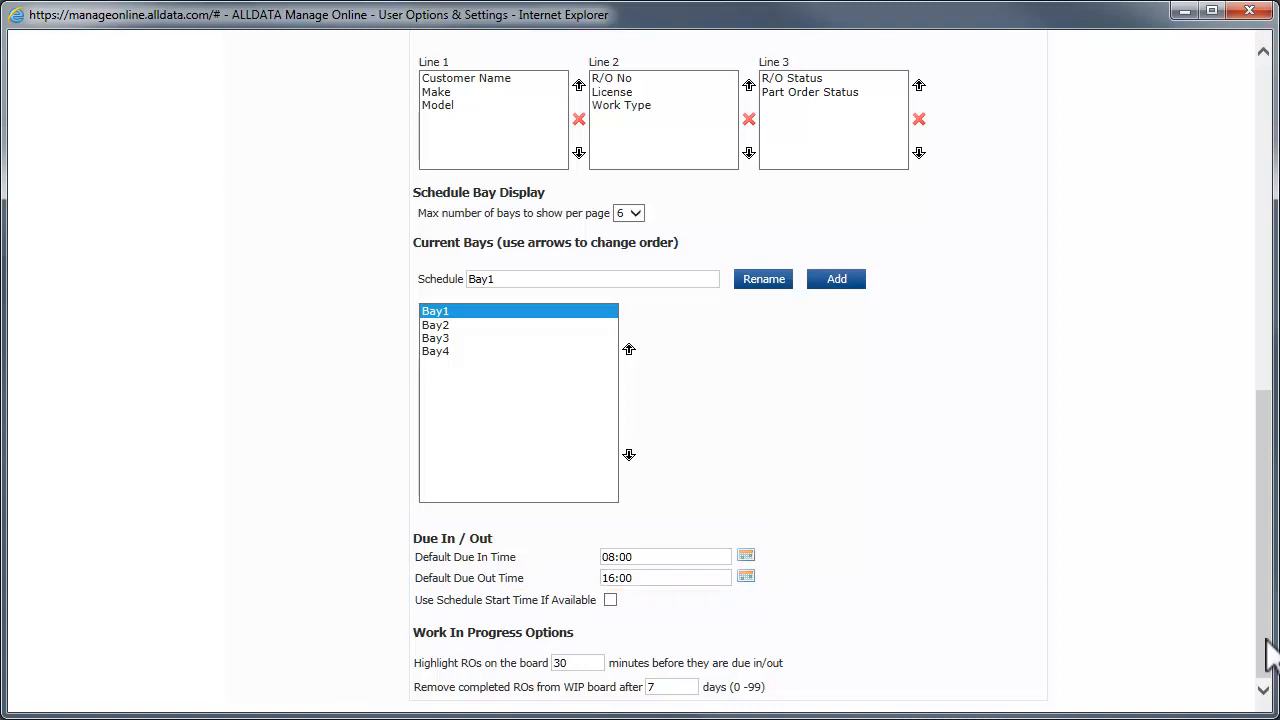
{"action": "scroll", "scroll_direction": "up", "scroll_amount": 3}
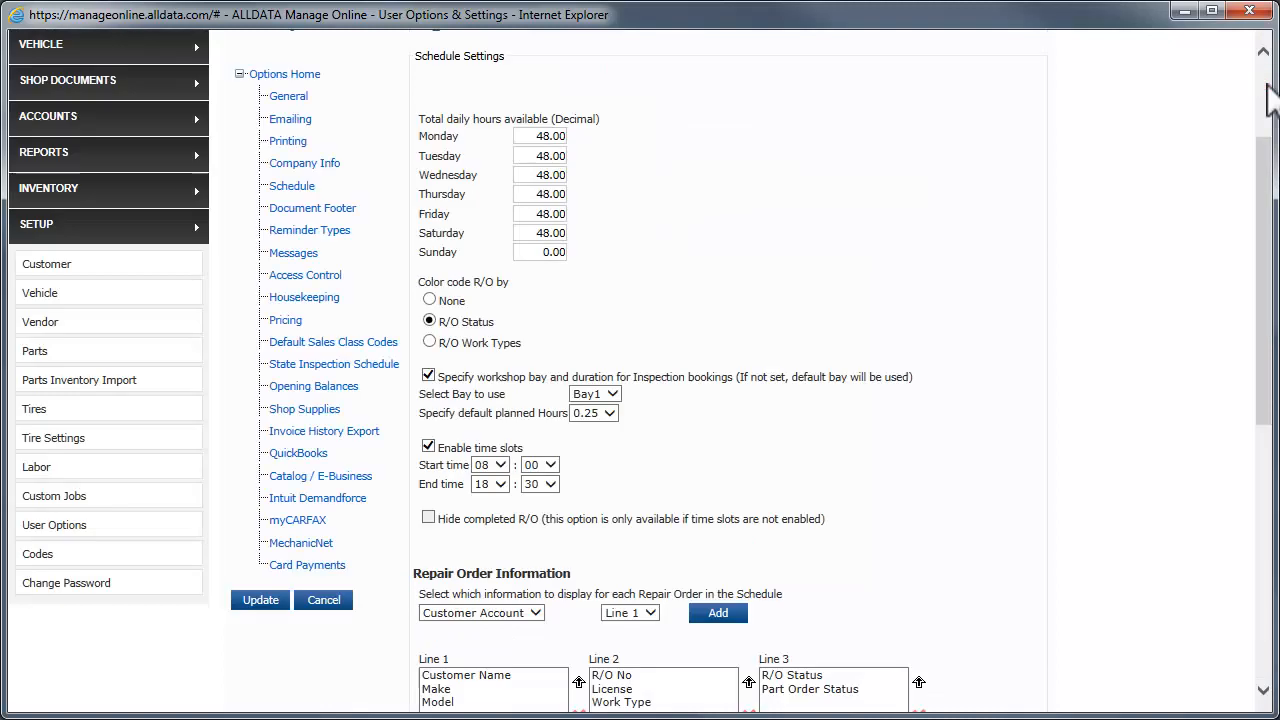
{"action": "left_click", "coordinate": [260, 599]}
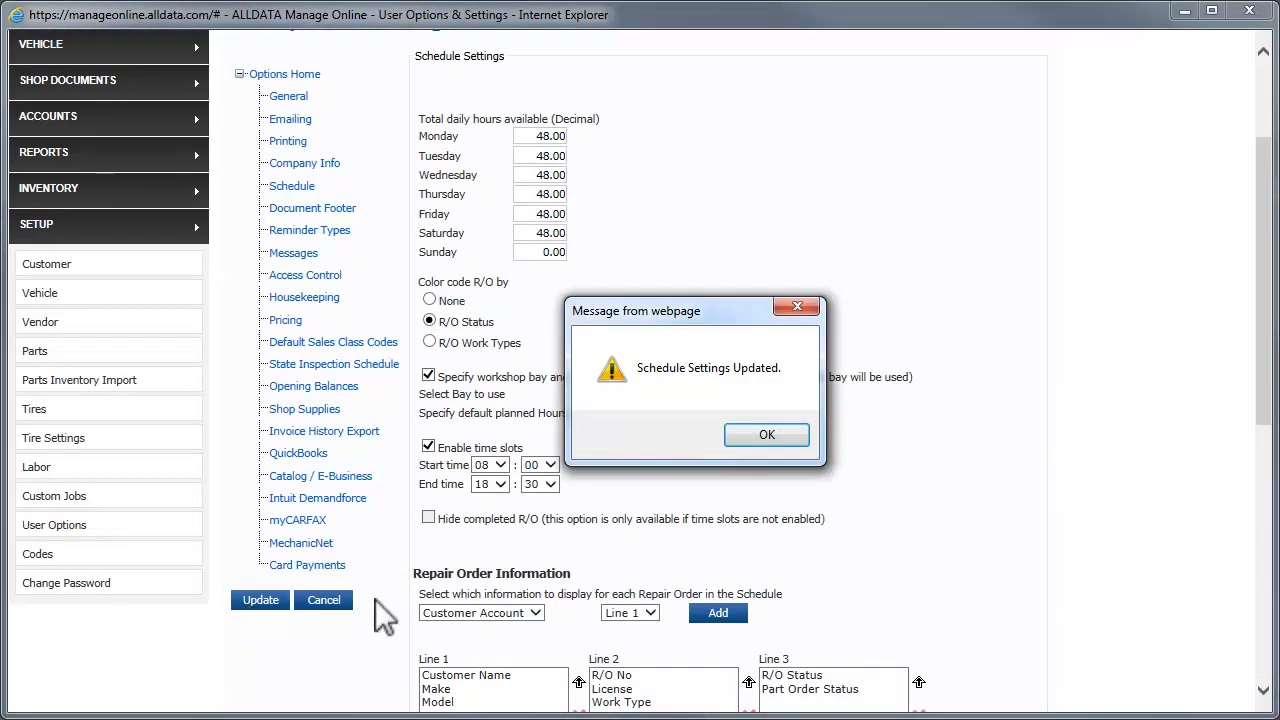
{"action": "left_click", "coordinate": [766, 434]}
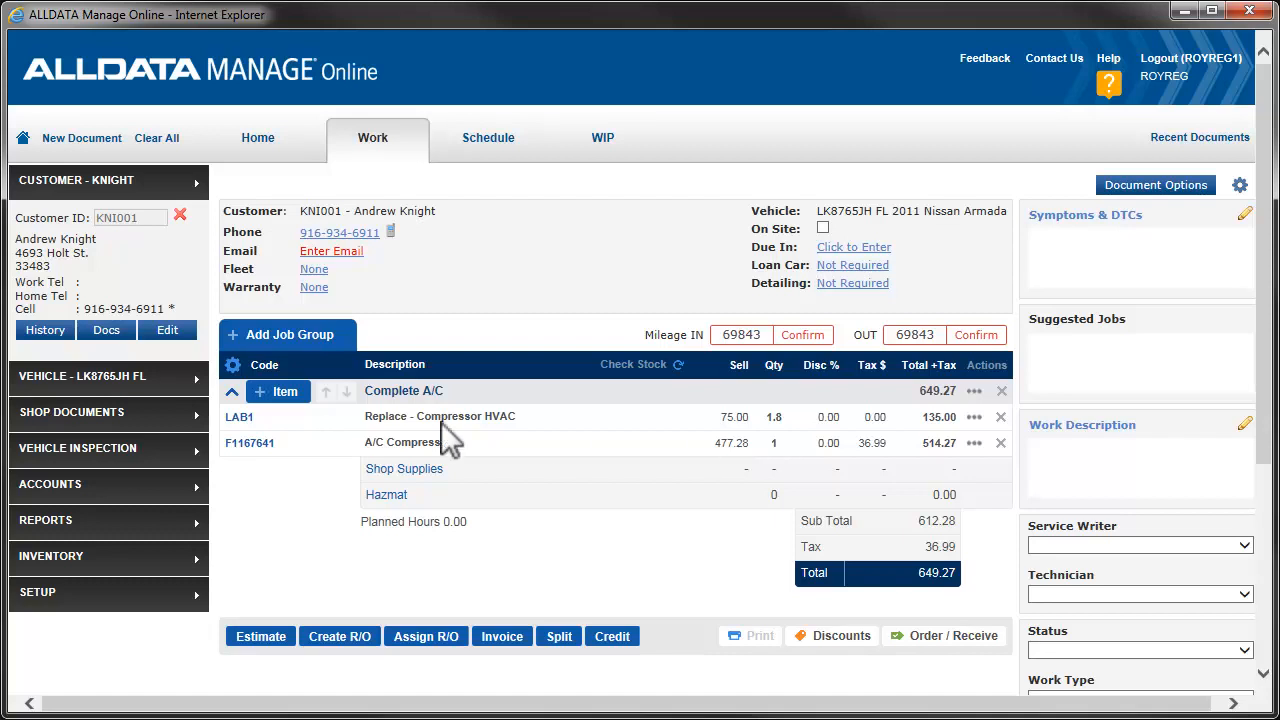
{"action": "left_click", "coordinate": [167, 330]}
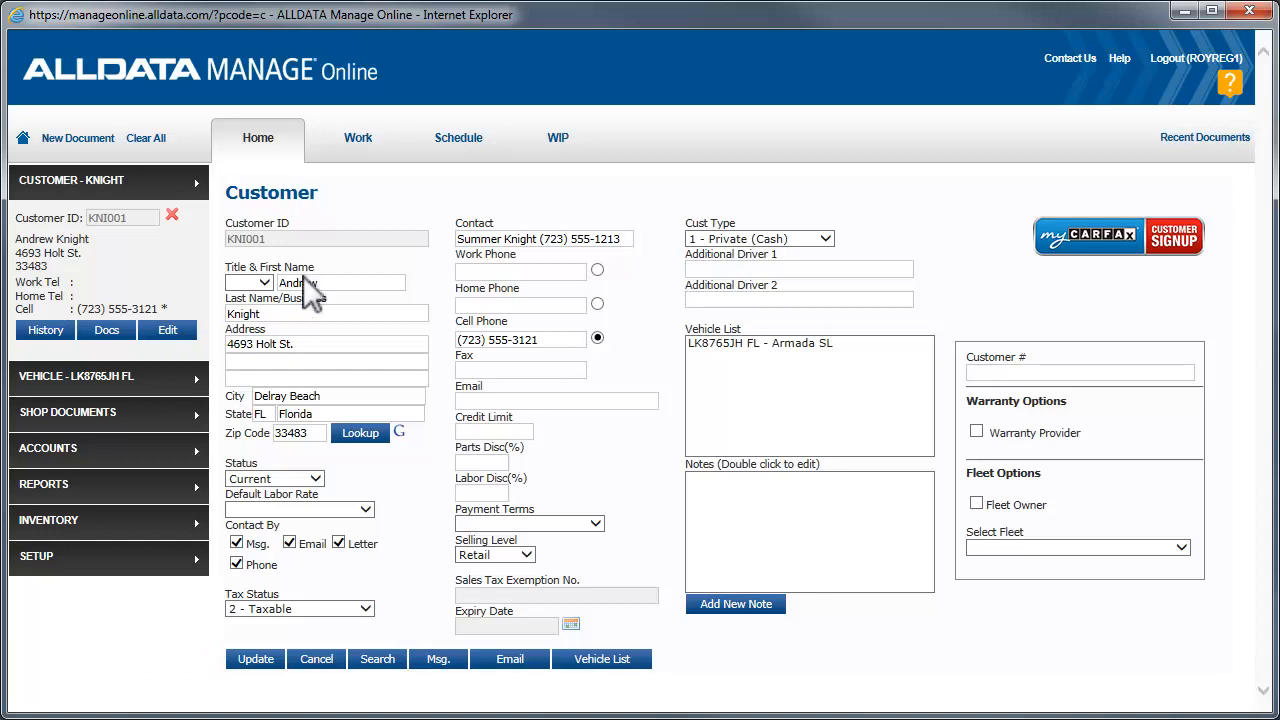
{"action": "left_click", "coordinate": [372, 137]}
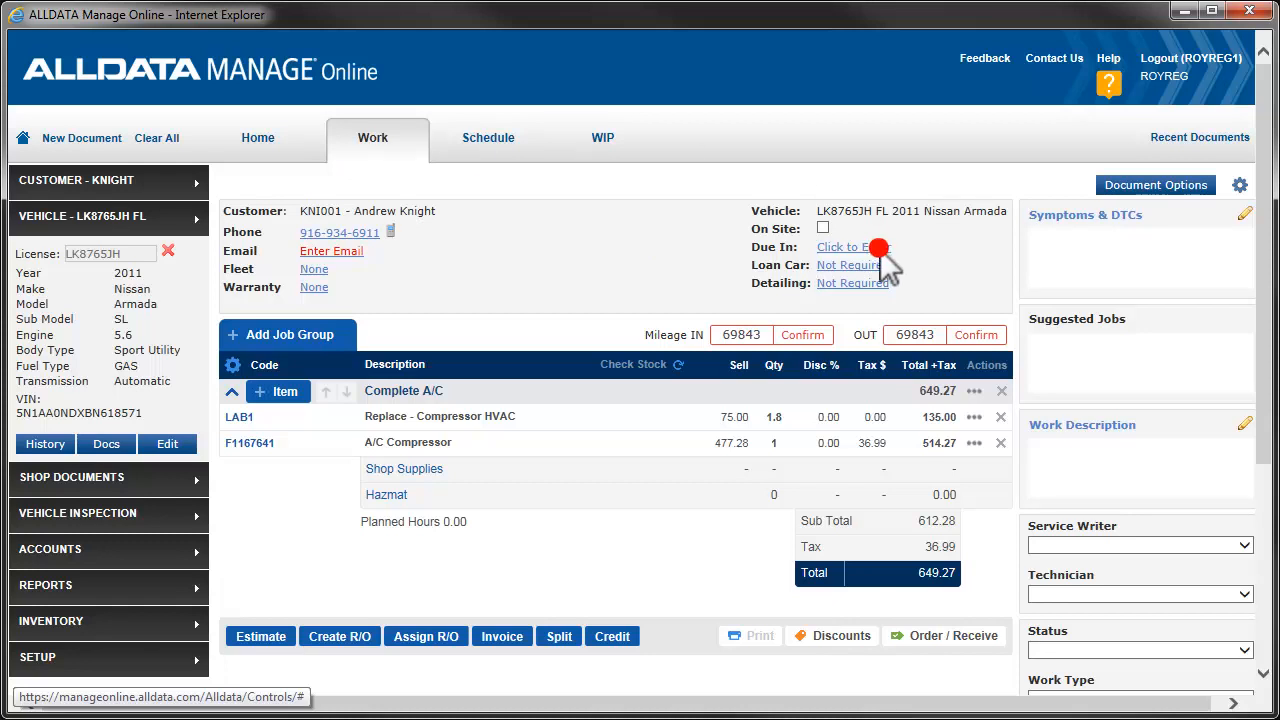
Step: Close the Booking In Details dialog without setting any due-in dates
{"action": "left_click", "coordinate": [848, 247]}
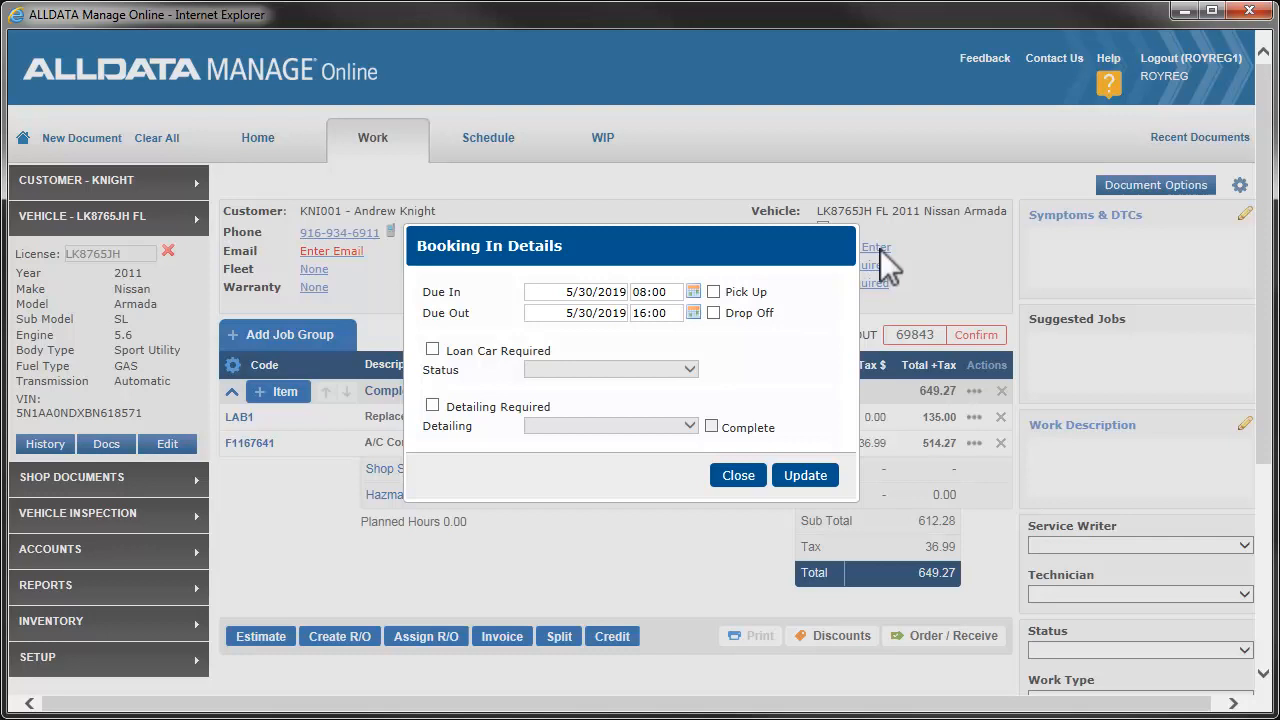
{"action": "left_click", "coordinate": [713, 312]}
{"action": "type", "text": "78256"}
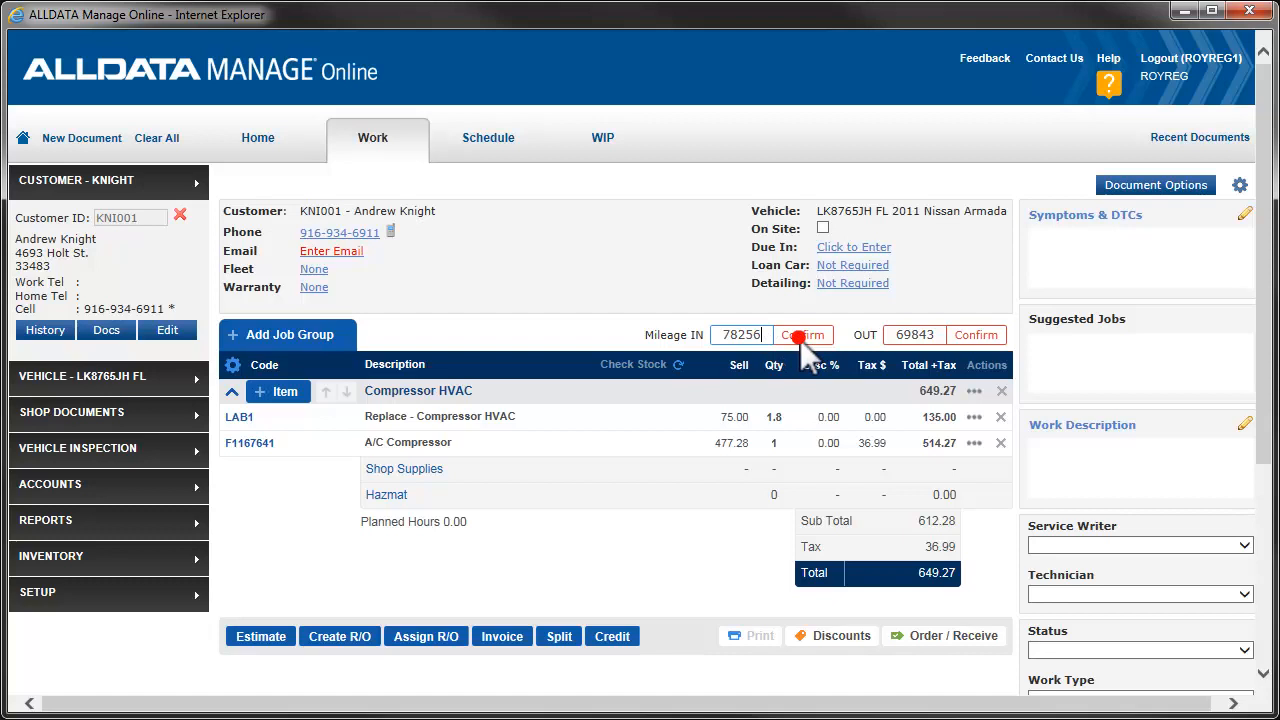
Step: Confirm 78256 as the vehicle's mileage in
{"action": "left_click", "coordinate": [803, 335]}
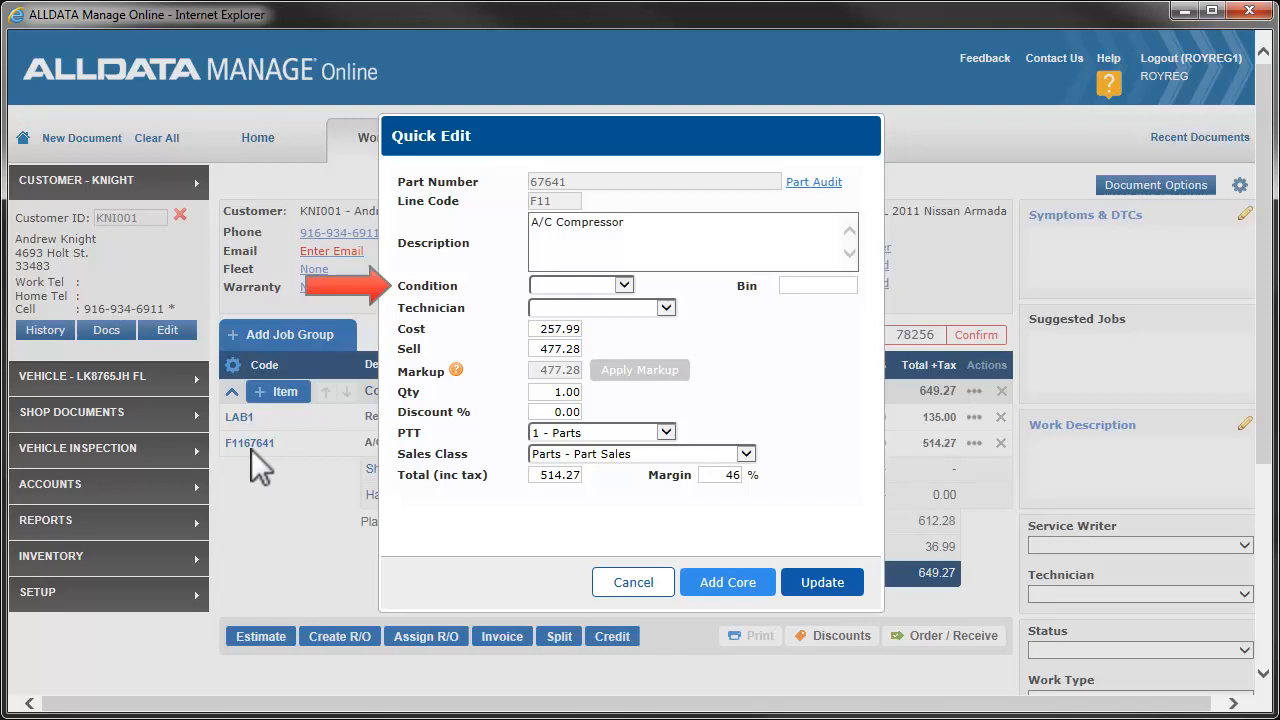
Step: Mark the A/C compressor part as Rebuilt, then save and print the job as an estimate
{"action": "left_click", "coordinate": [624, 285]}
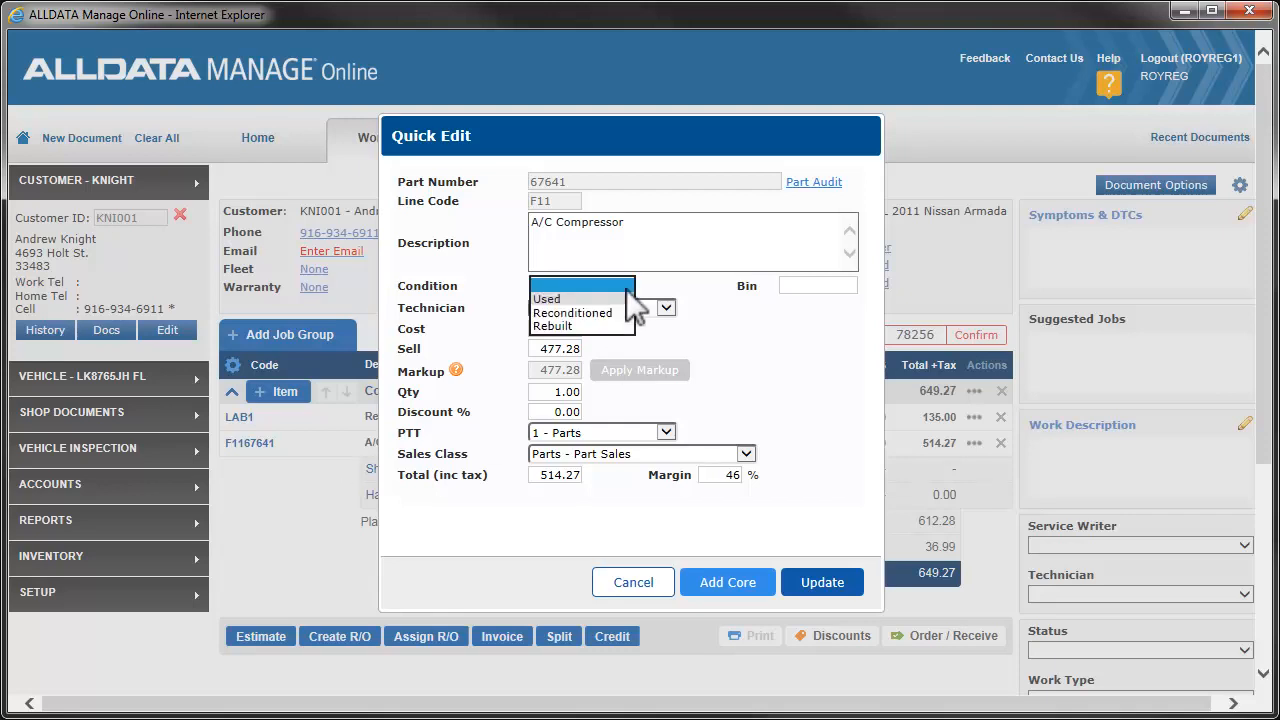
{"action": "left_click", "coordinate": [561, 326]}
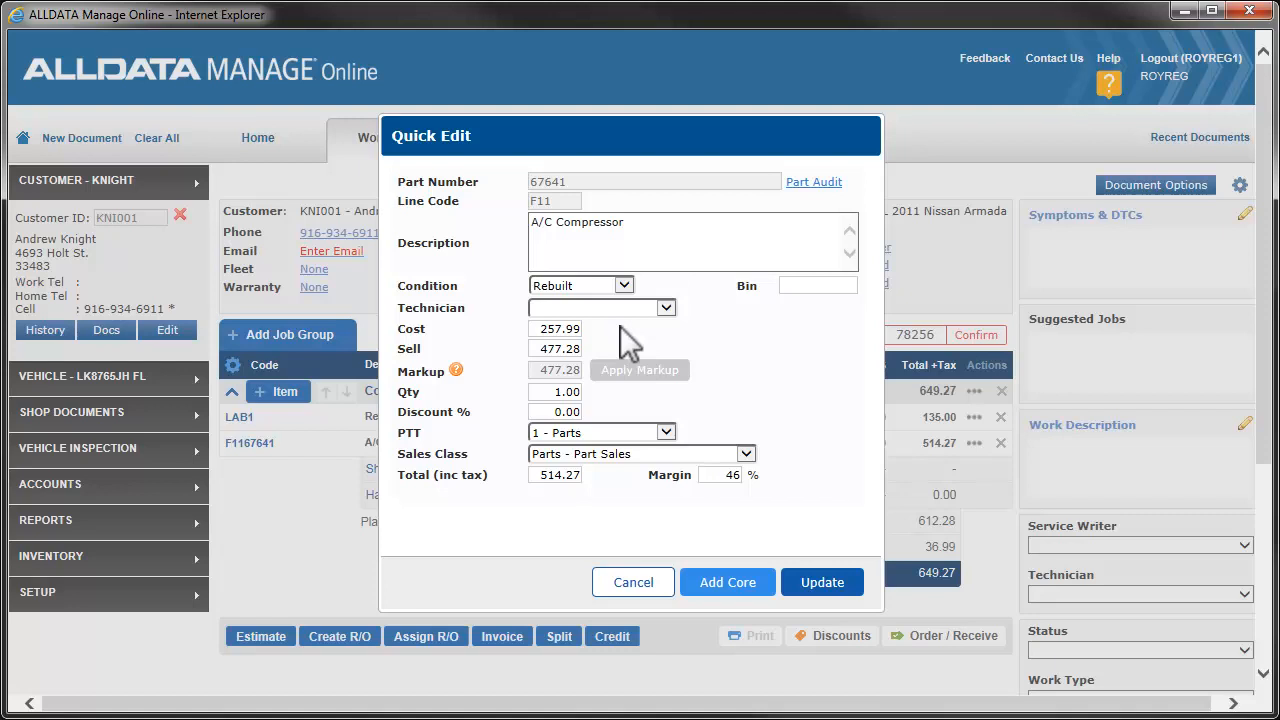
{"action": "left_click", "coordinate": [822, 582]}
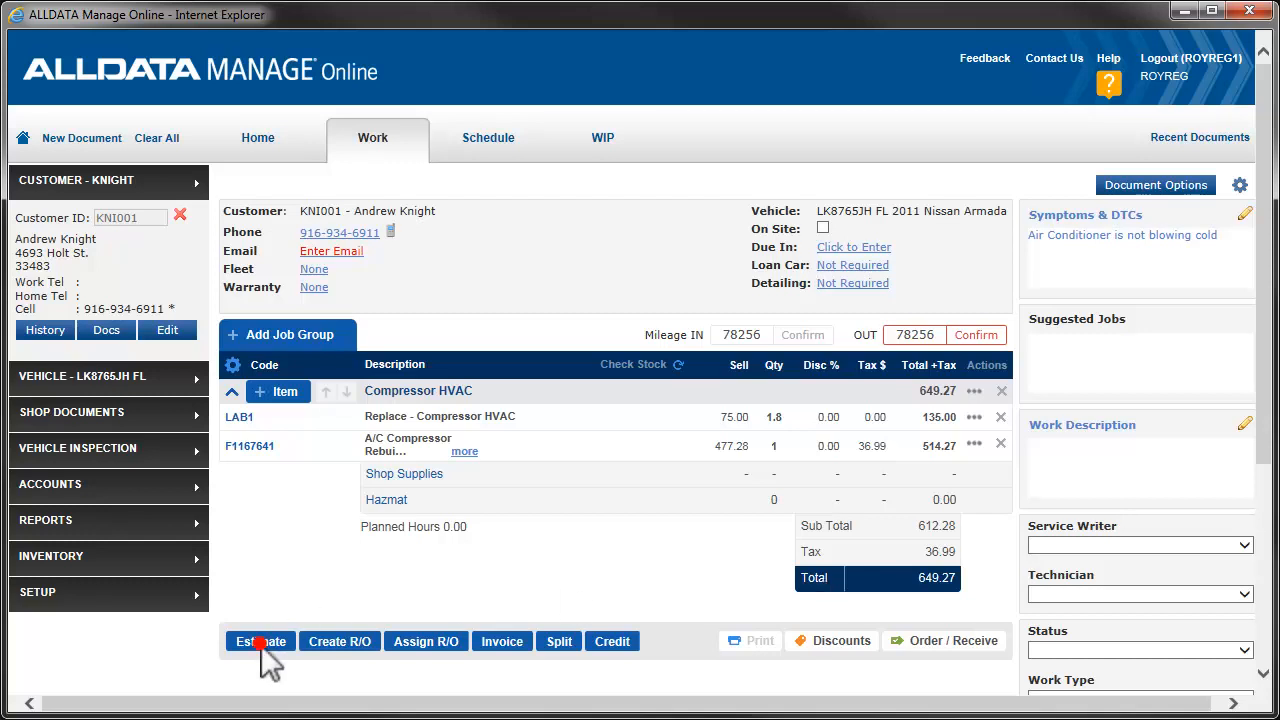
{"action": "left_click", "coordinate": [260, 641]}
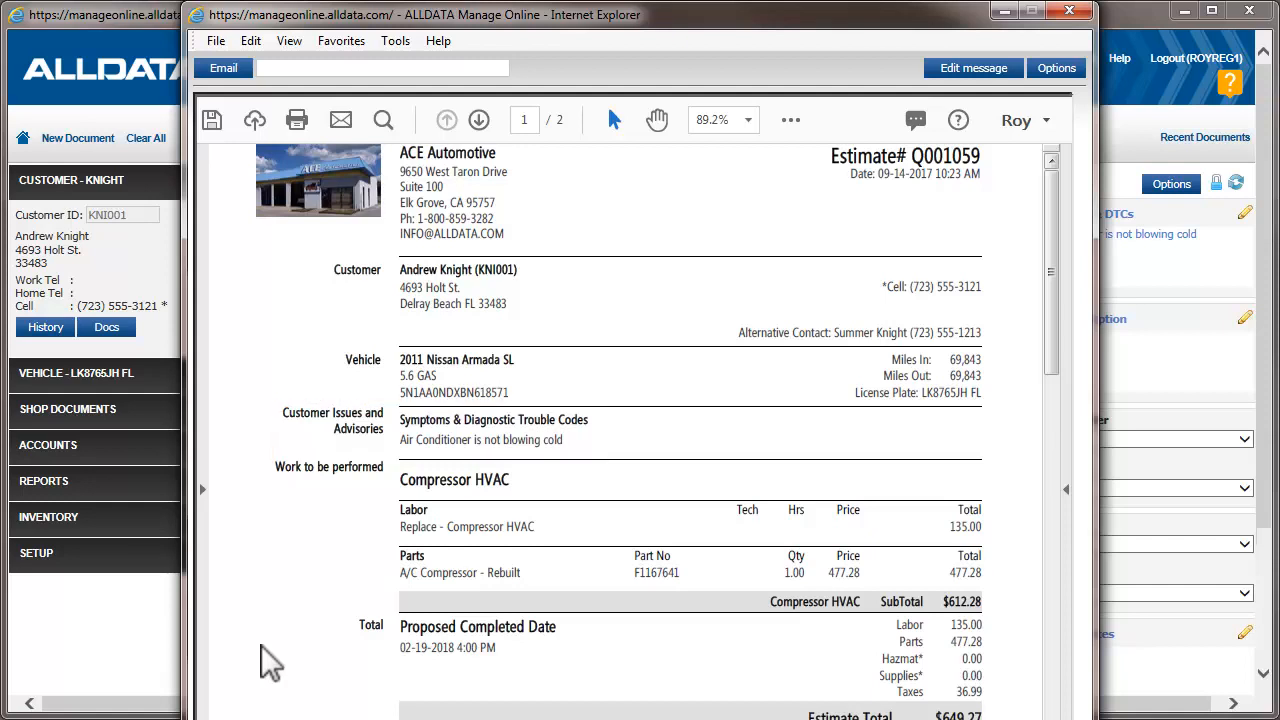
Step: Save the job as estimate Q001111 and review its printed Florida estimate preview
{"action": "left_click", "coordinate": [460, 565]}
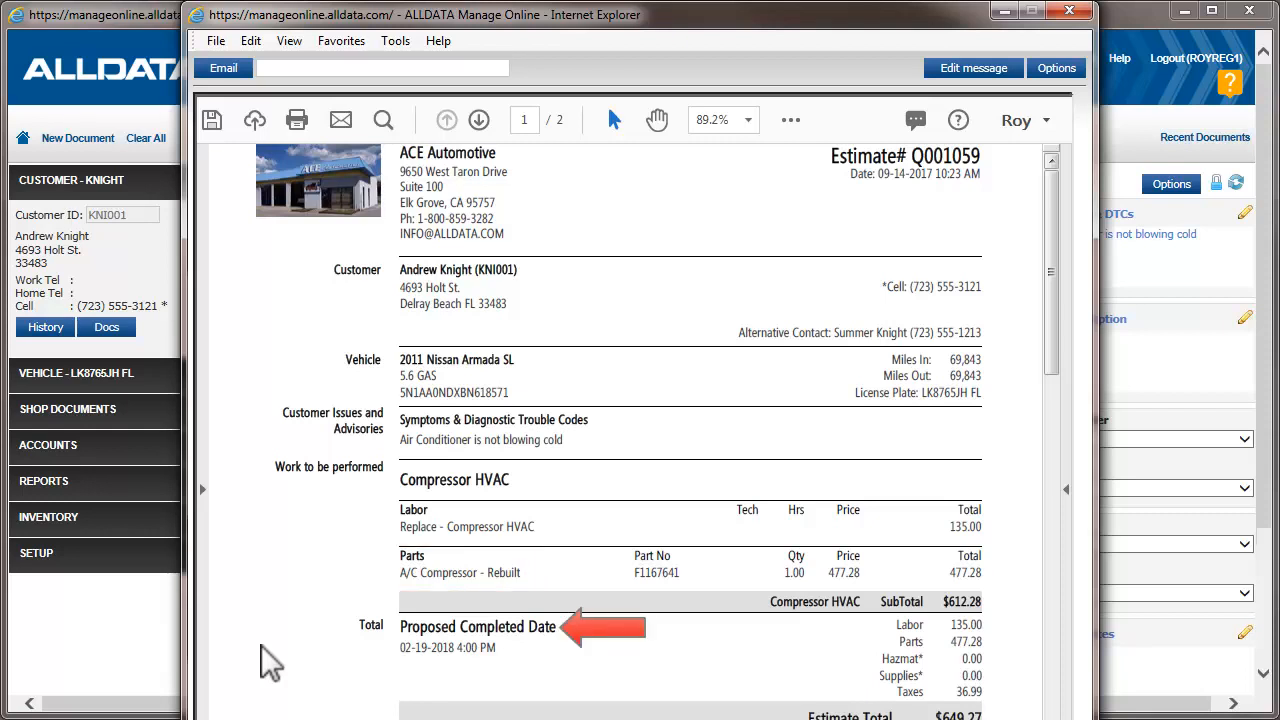
{"action": "scroll", "scroll_direction": "down", "scroll_amount": 3}
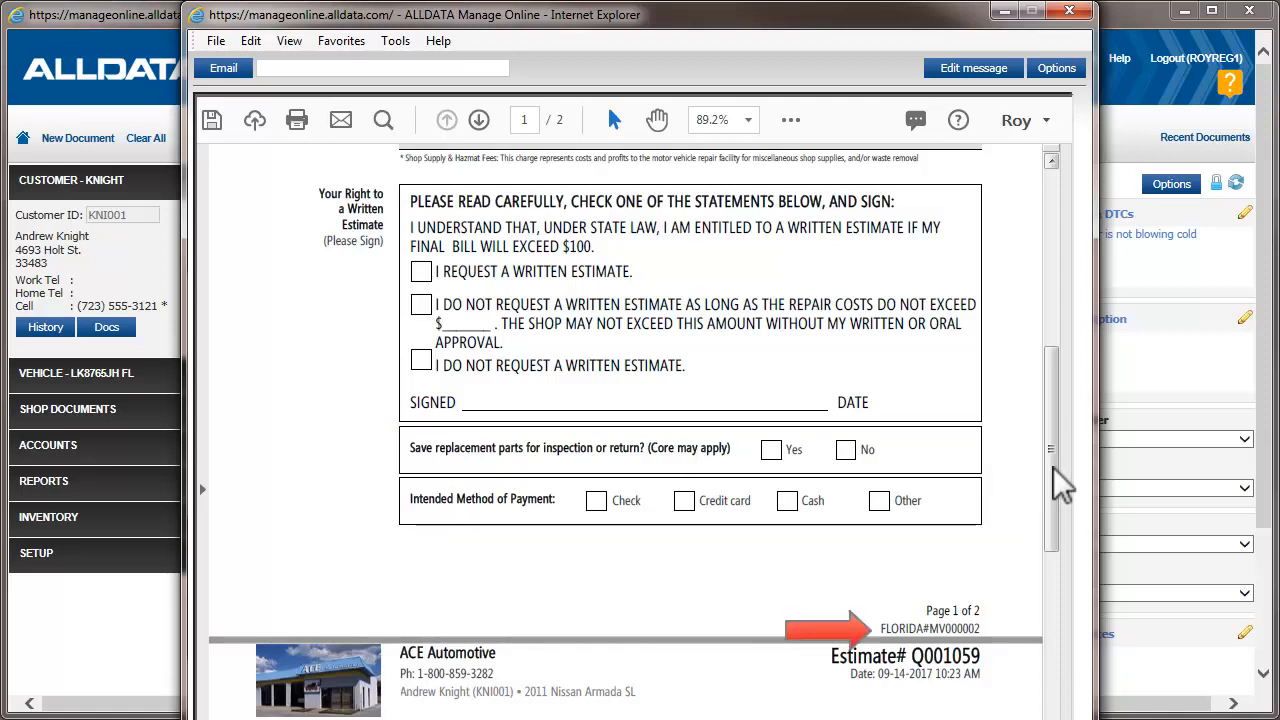
{"action": "left_click", "coordinate": [478, 120]}
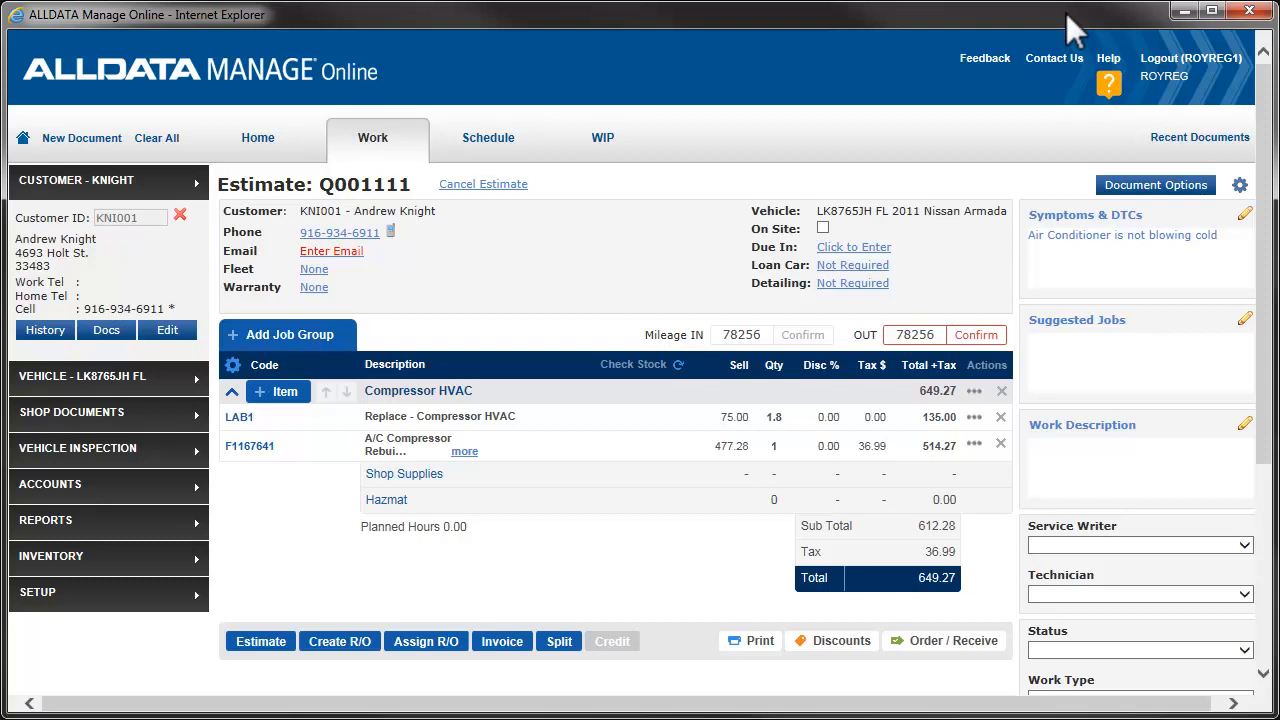
{"action": "mouse_move", "coordinate": [348, 665]}
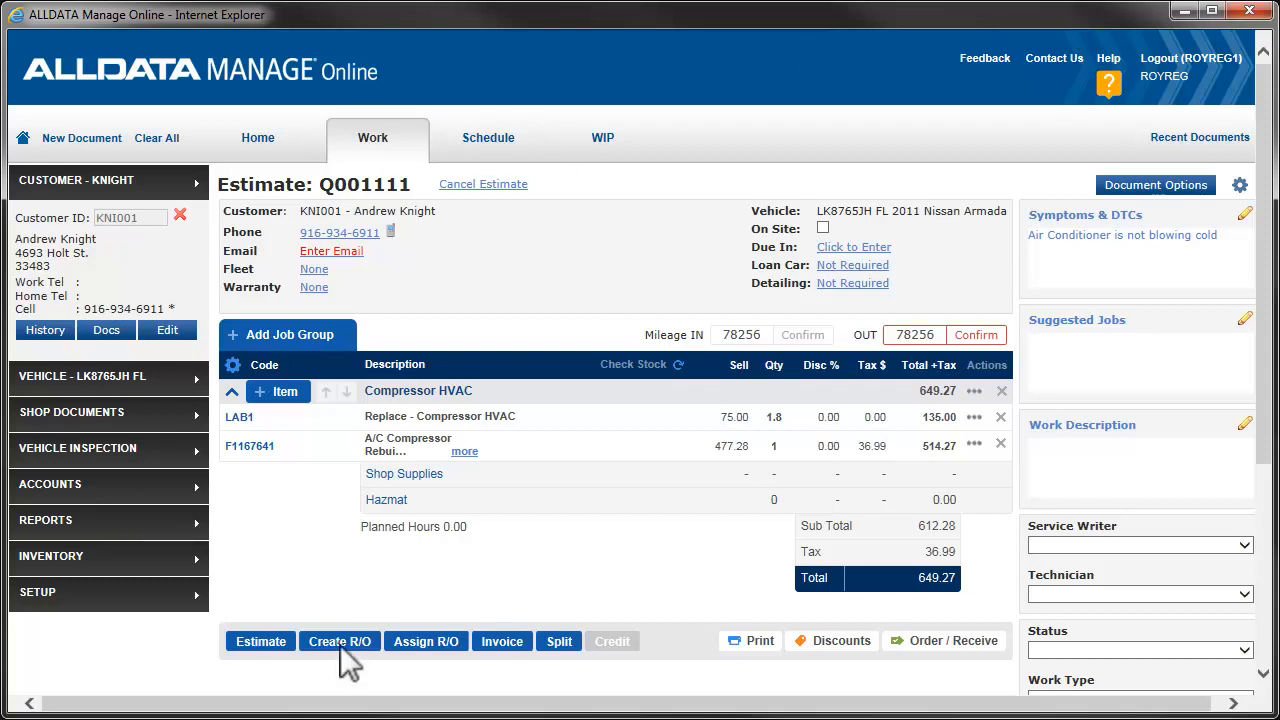
Step: Convert estimate Q001111 into repair order J001185 and save it
{"action": "left_click", "coordinate": [339, 641]}
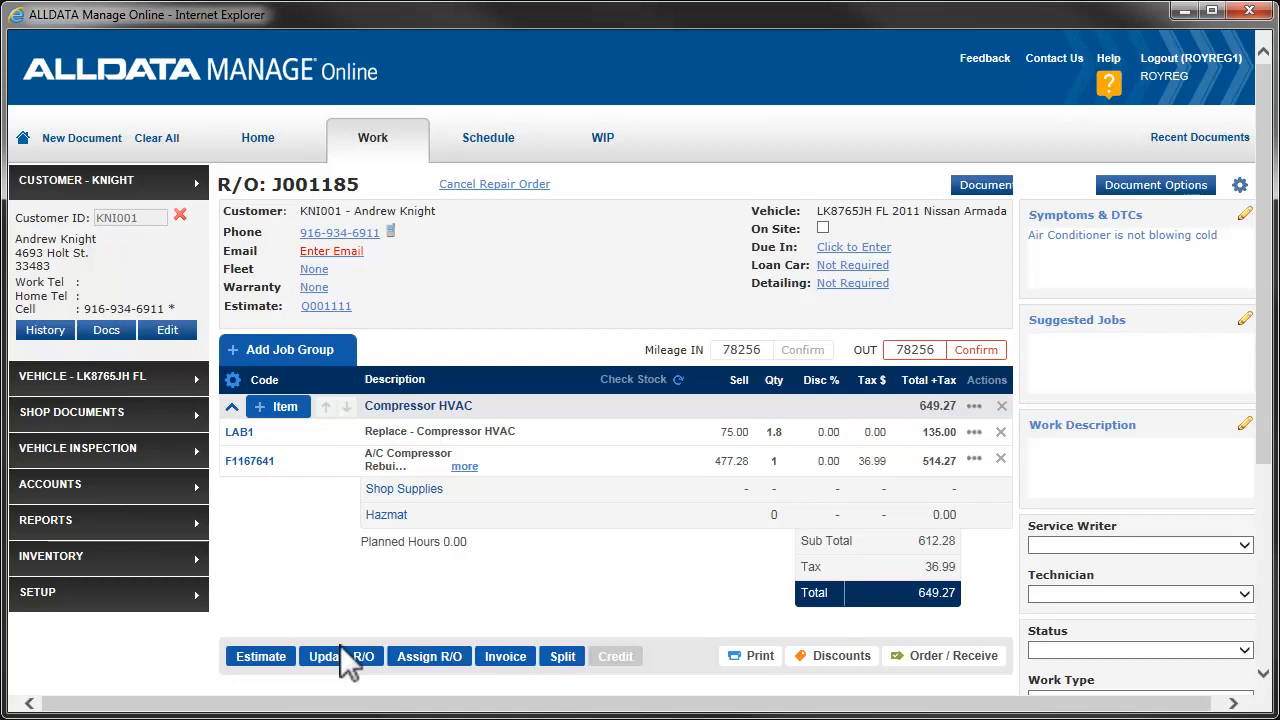
{"action": "left_click", "coordinate": [505, 656]}
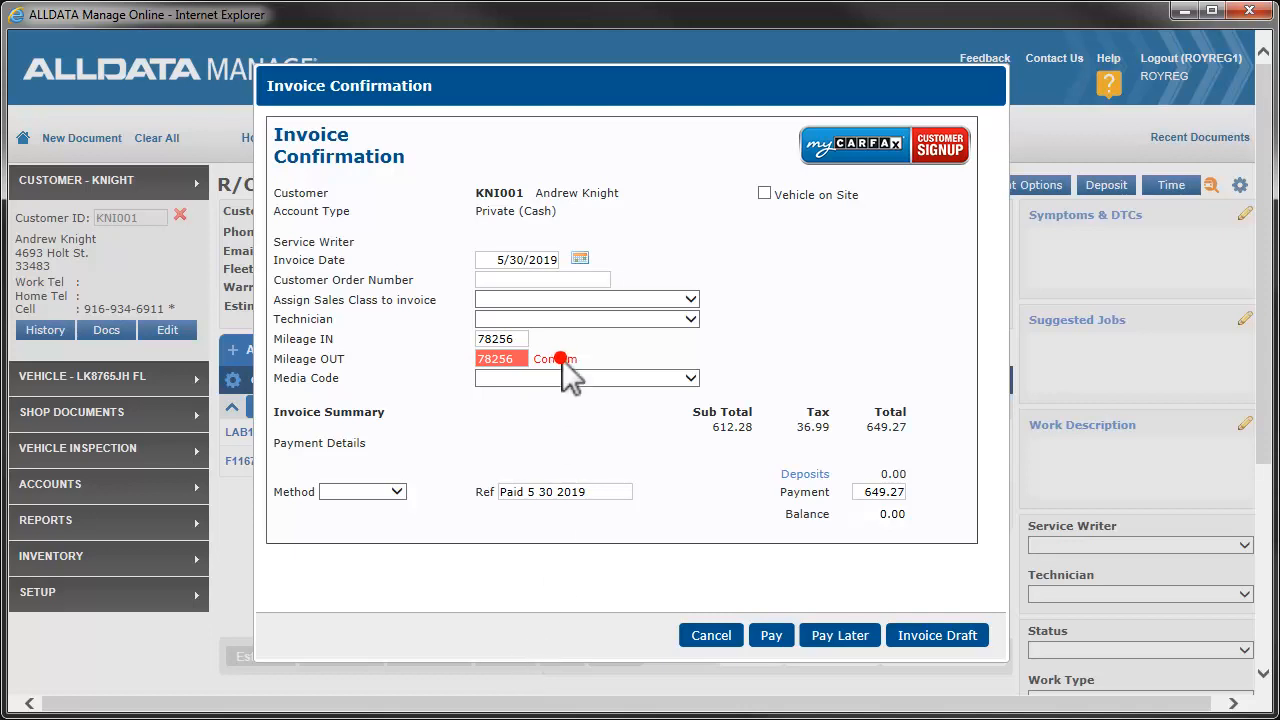
Step: Confirm 78256 mileage out, record a cash payment, and review invoice I001110 for $649.27
{"action": "left_click", "coordinate": [555, 358]}
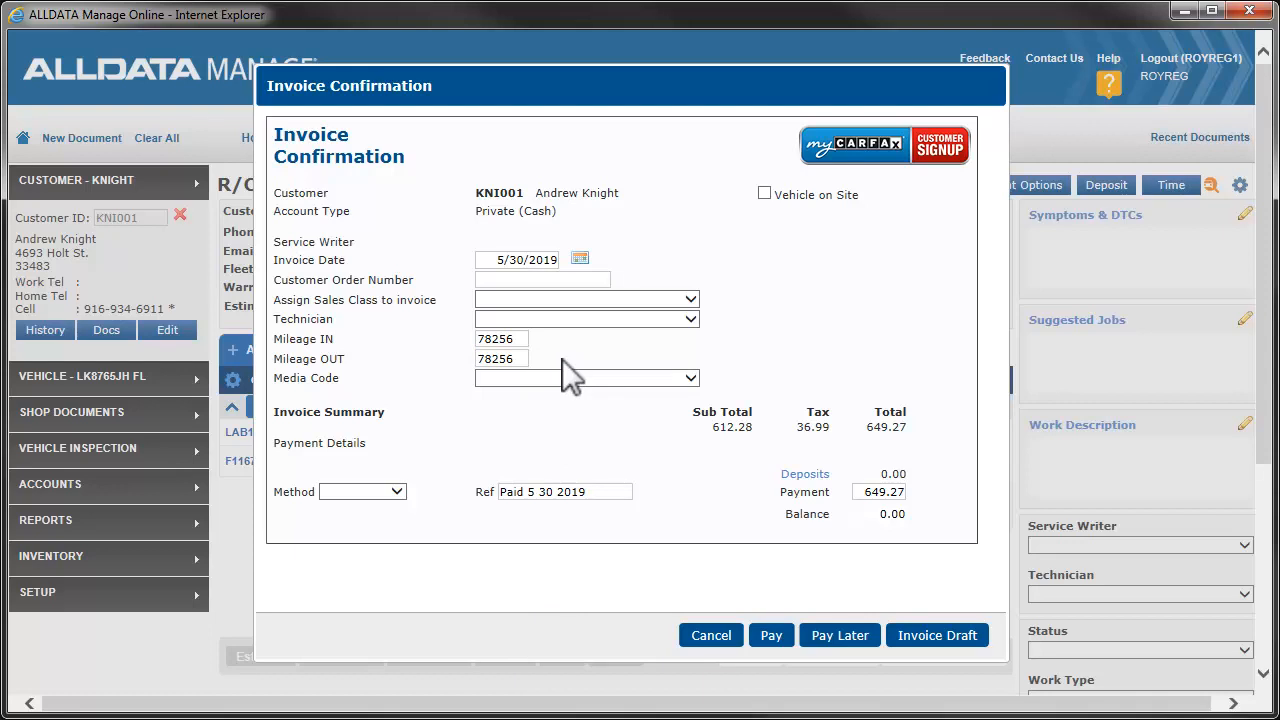
{"action": "left_click", "coordinate": [362, 491]}
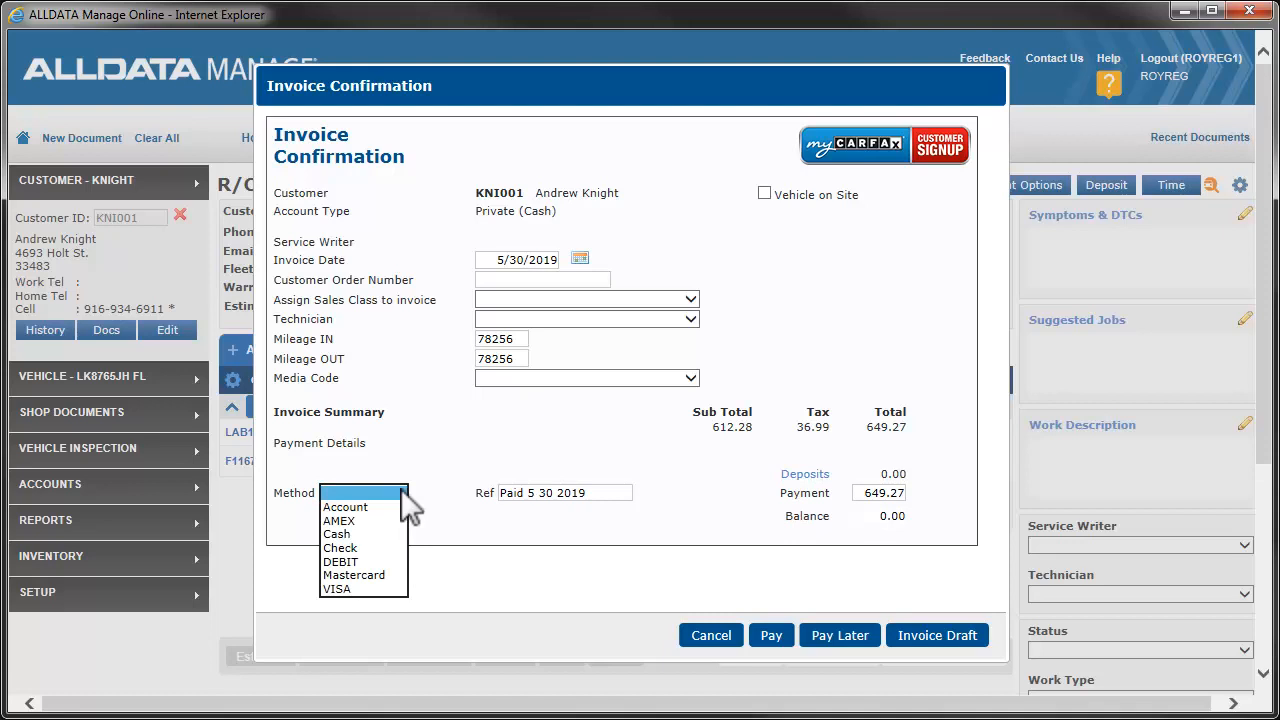
{"action": "left_click", "coordinate": [336, 533]}
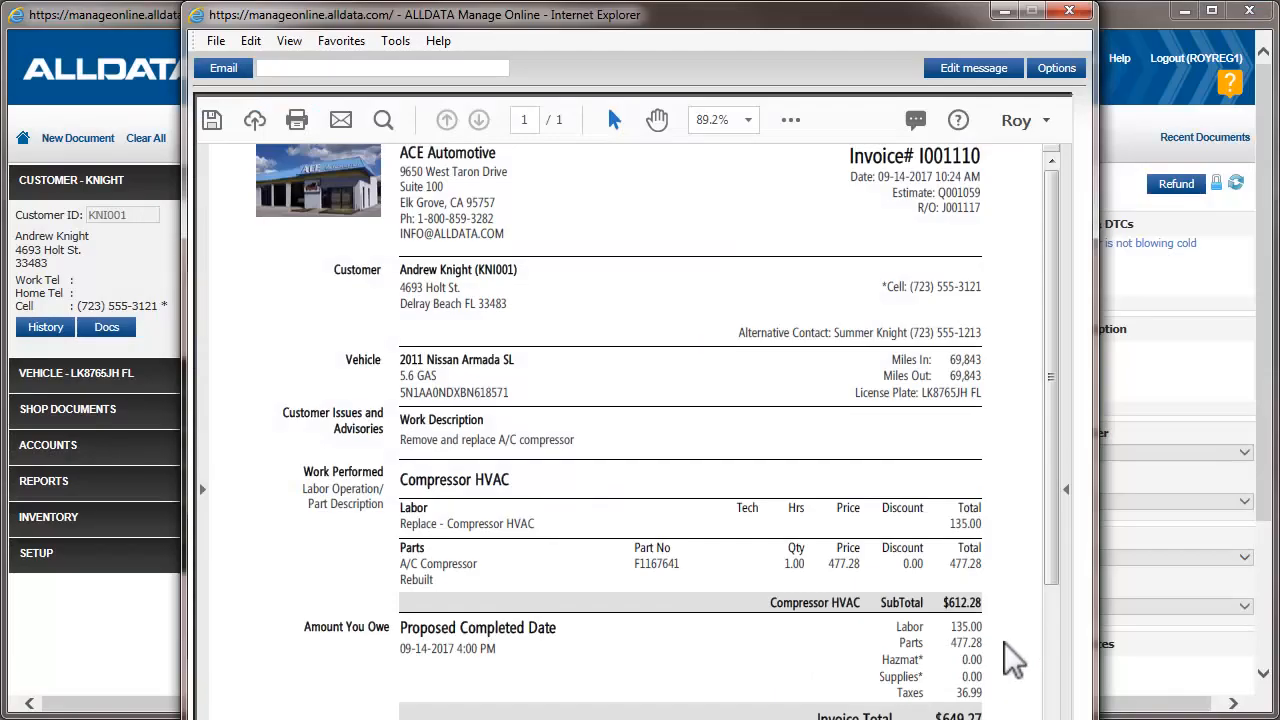
{"action": "scroll", "scroll_direction": "down", "scroll_amount": 3}
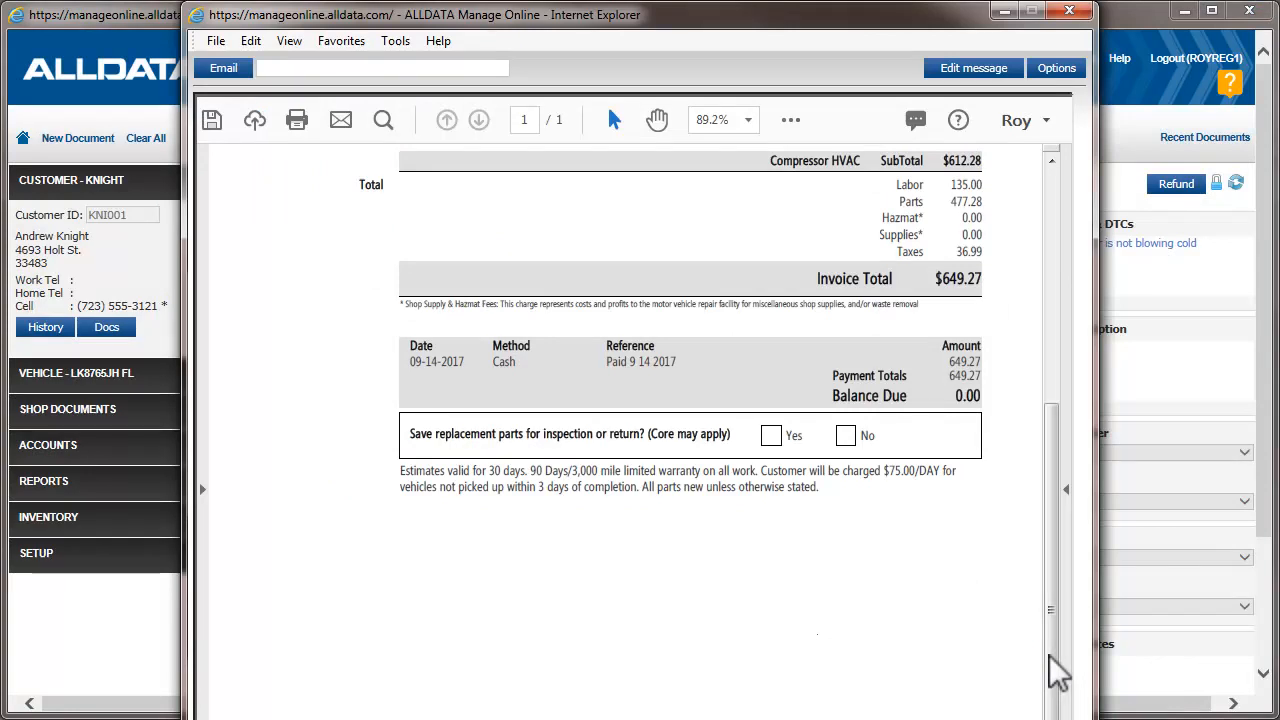